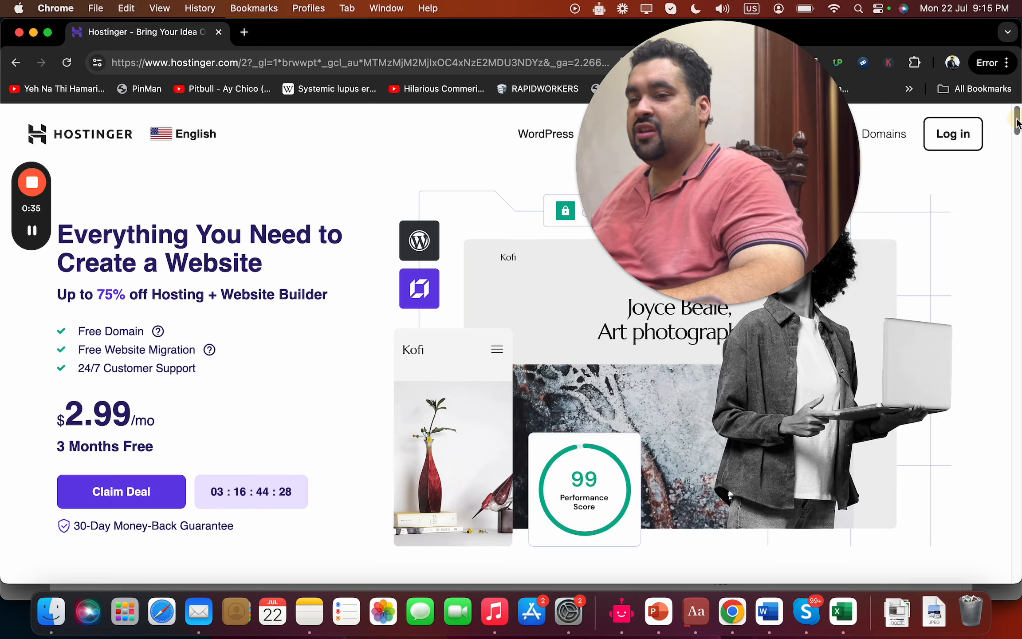
# Step: Scroll down to the ratings strip showing Trustpilot, Google and other review scores
pyautogui.scroll(-3)
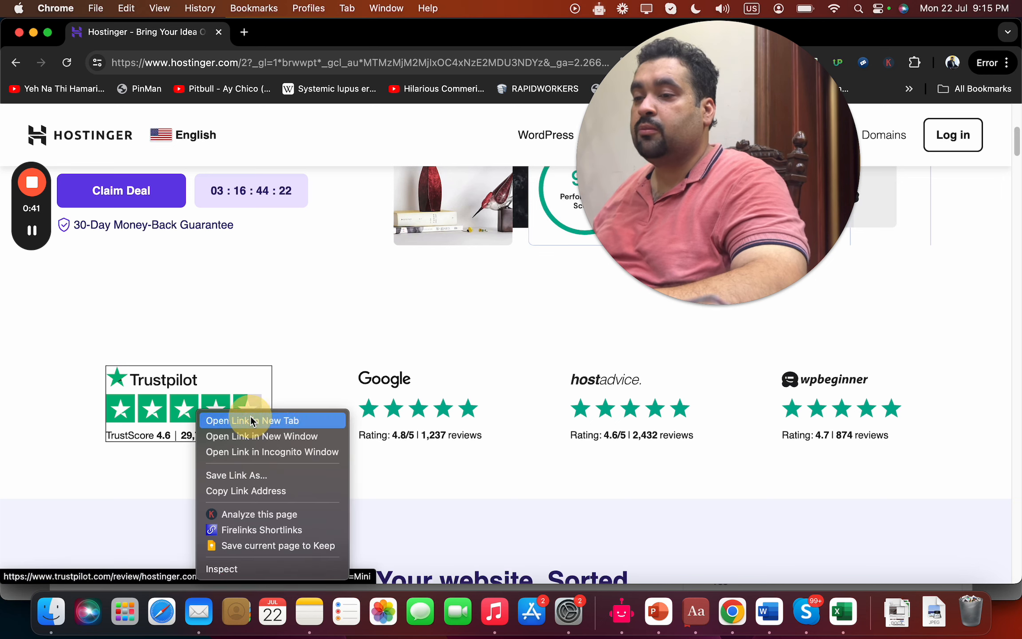
# Step: Open Hostinger's Trustpilot page in a new tab and read down through the customer reviews
pyautogui.click(252, 421)
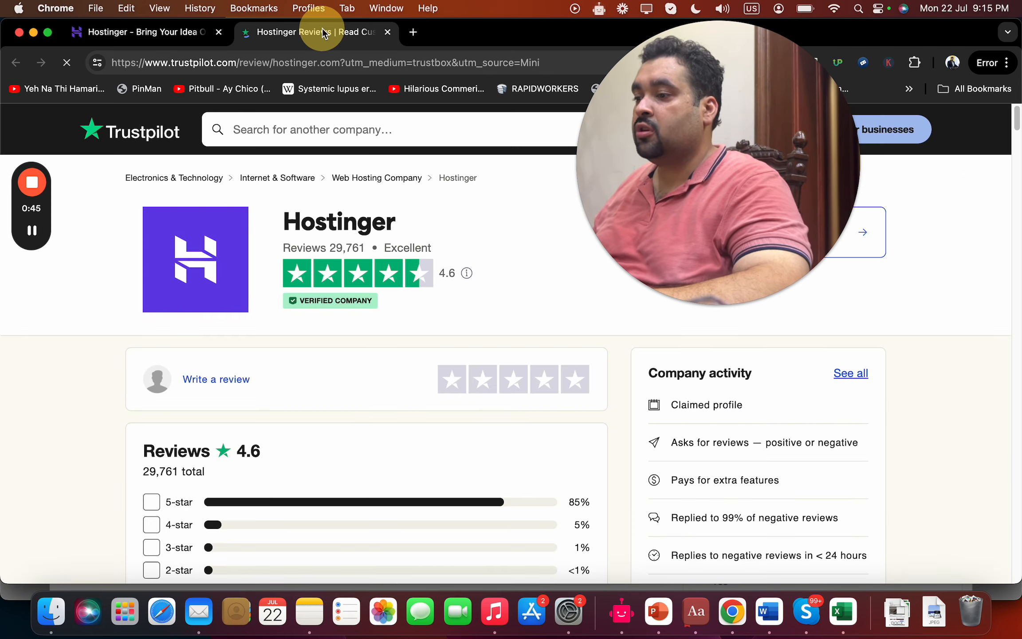
pyautogui.scroll(-3)
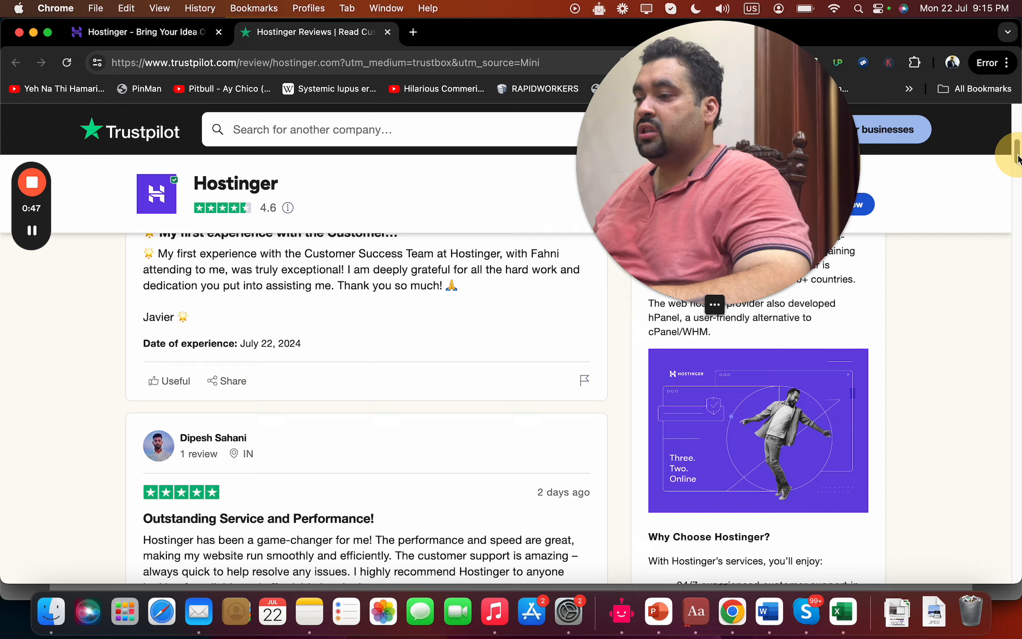
pyautogui.scroll(-3)
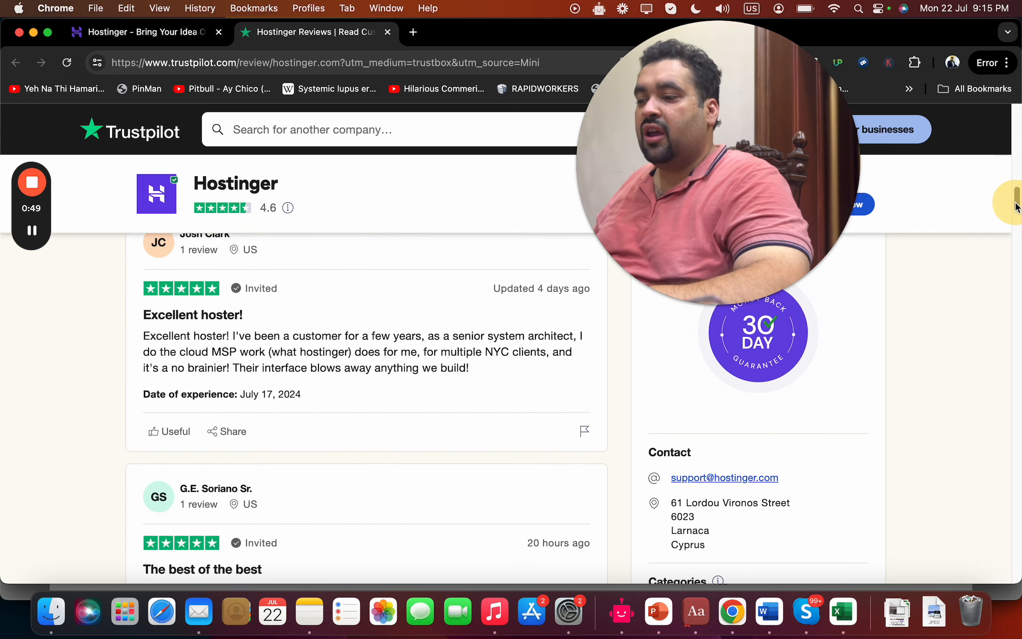
pyautogui.scroll(-3)
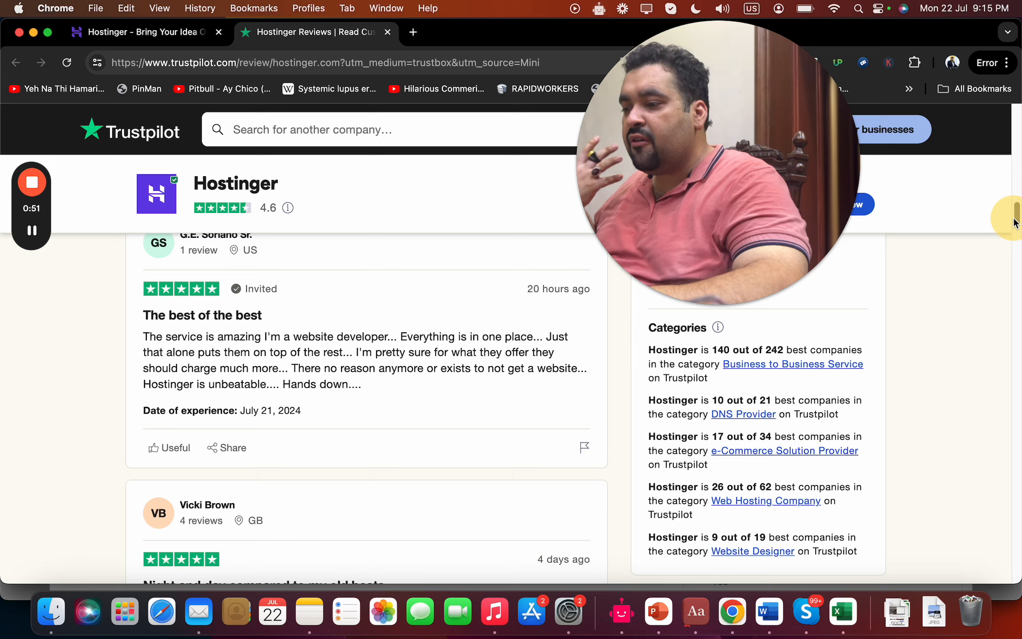
pyautogui.scroll(-3)
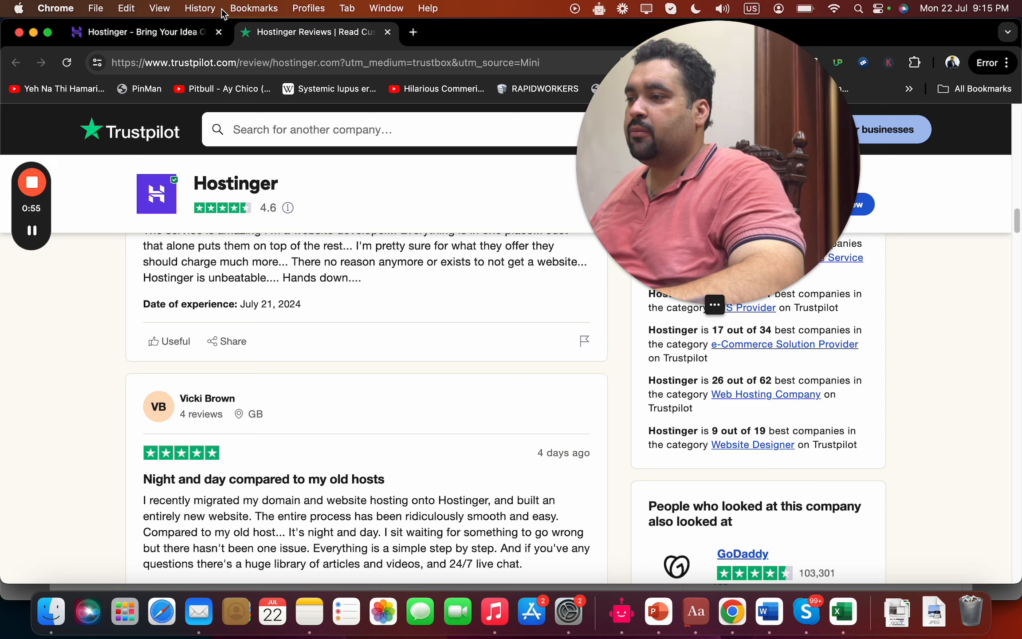
# Step: Return to the Hostinger homepage tab and browse down to 'Website migration. Made simple'
pyautogui.click(141, 32)
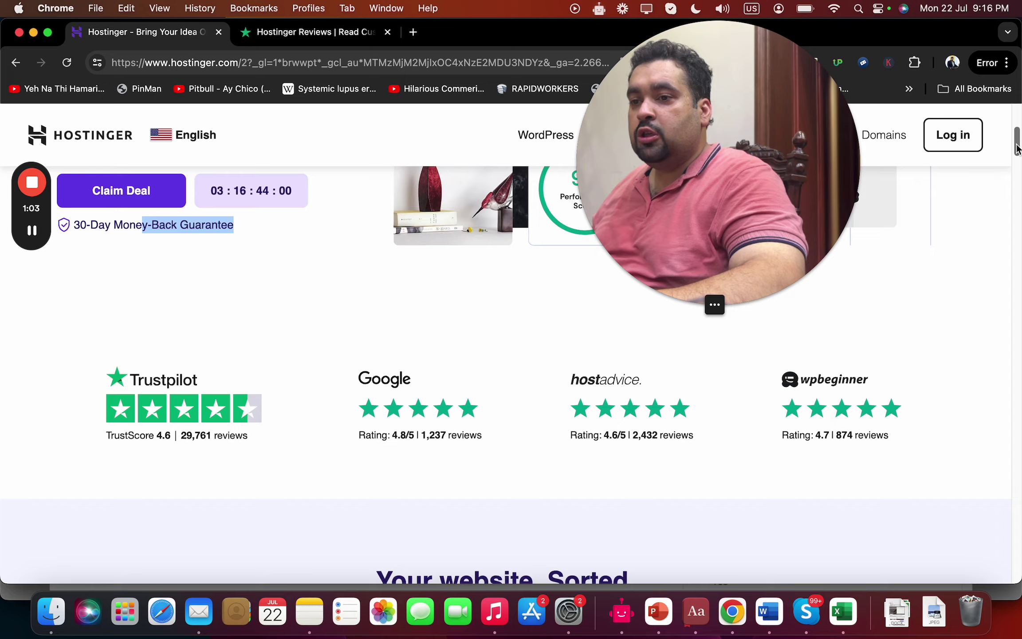
pyautogui.scroll(-3)
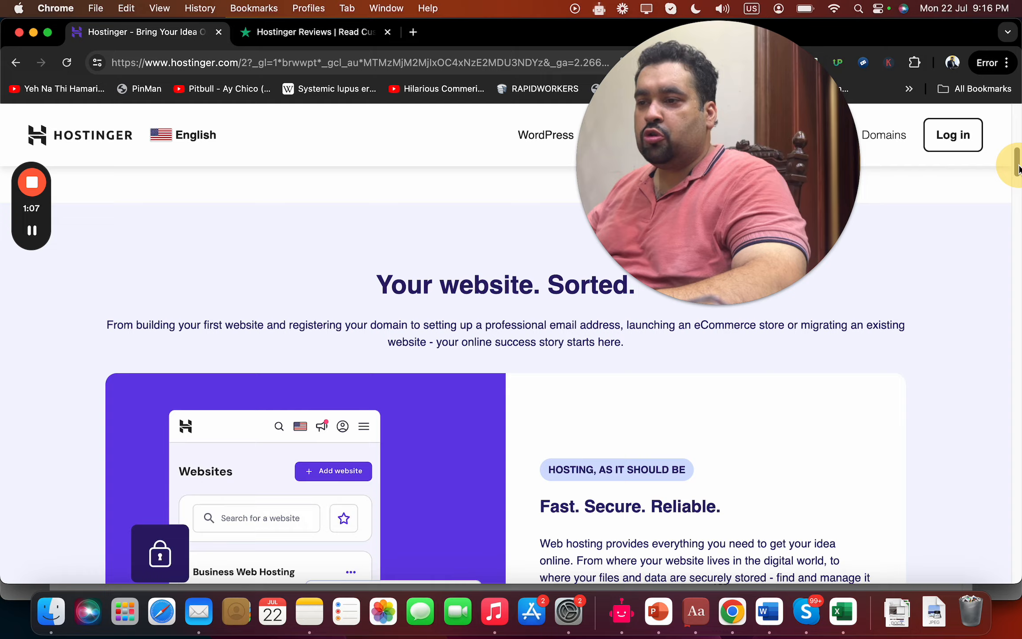
pyautogui.scroll(-3)
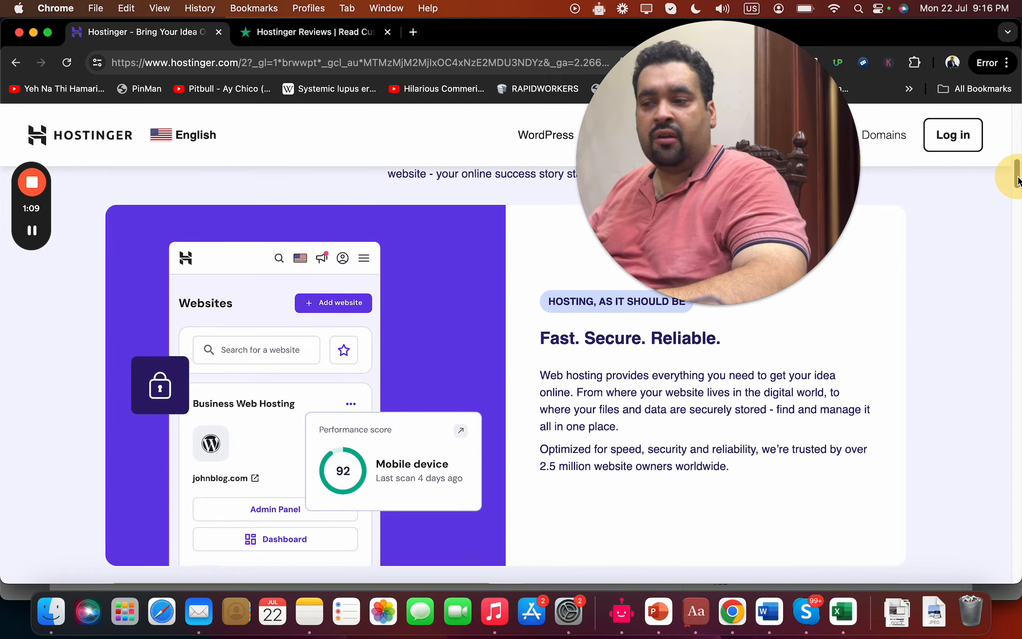
pyautogui.scroll(-3)
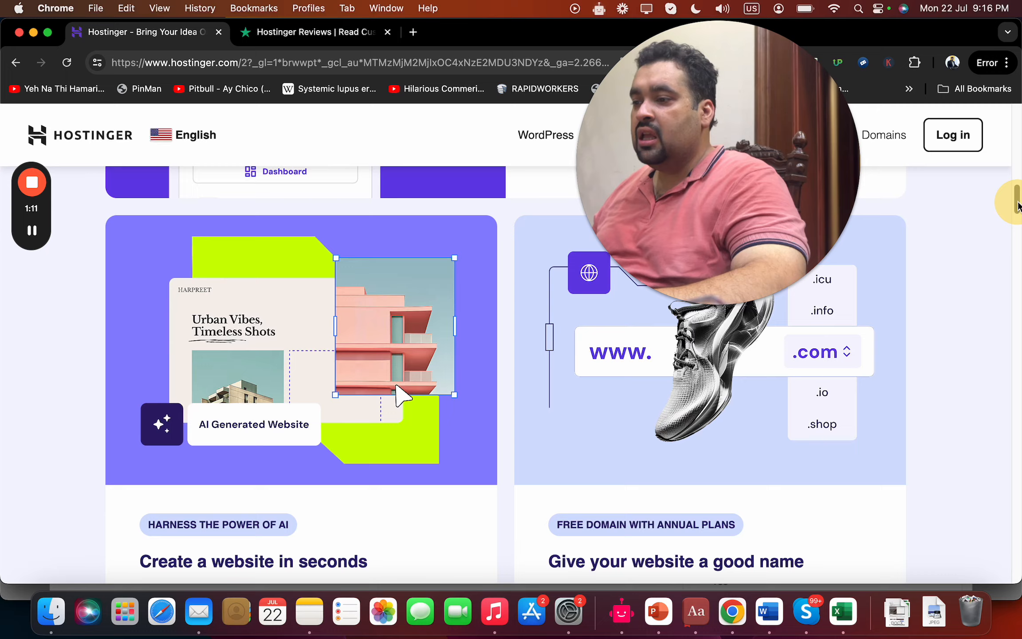
pyautogui.scroll(-3)
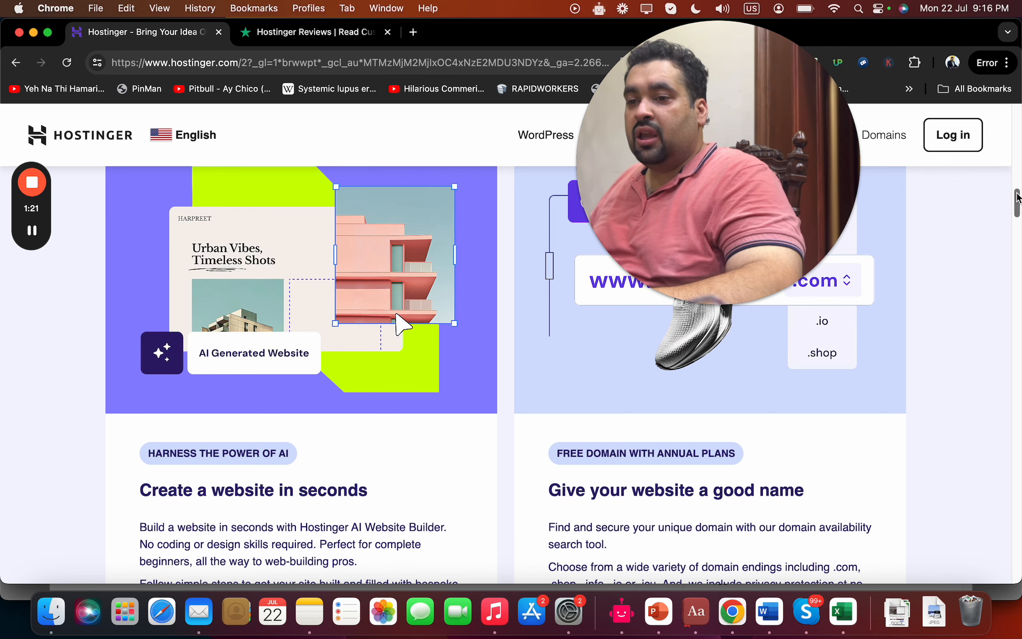
pyautogui.scroll(-3)
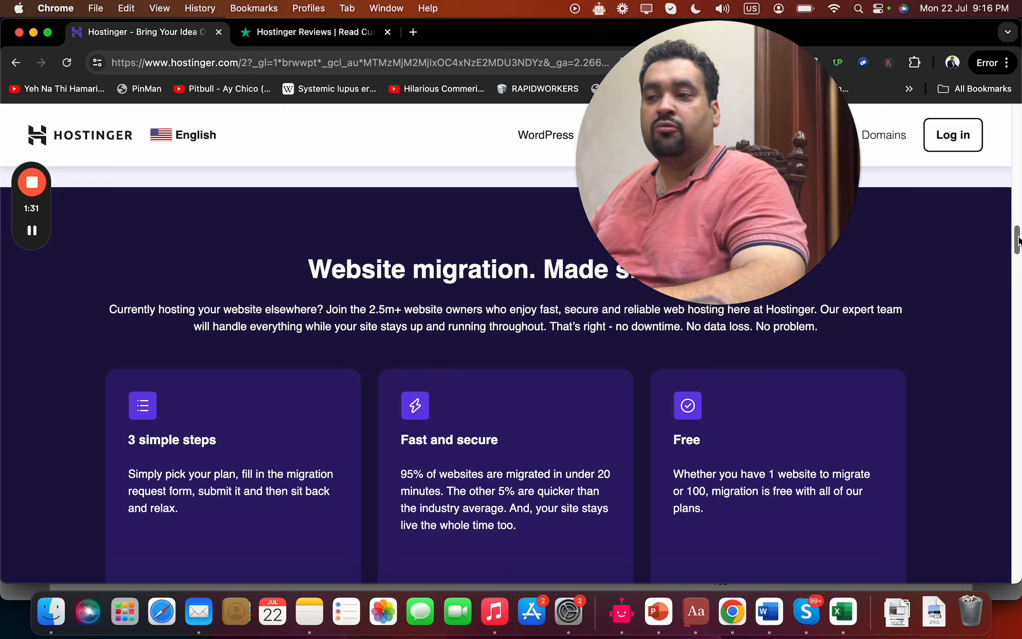
# Step: Browse past the pricing cards down to 'Trusted by 2.5+ million website owners worldwide'
pyautogui.scroll(-3)
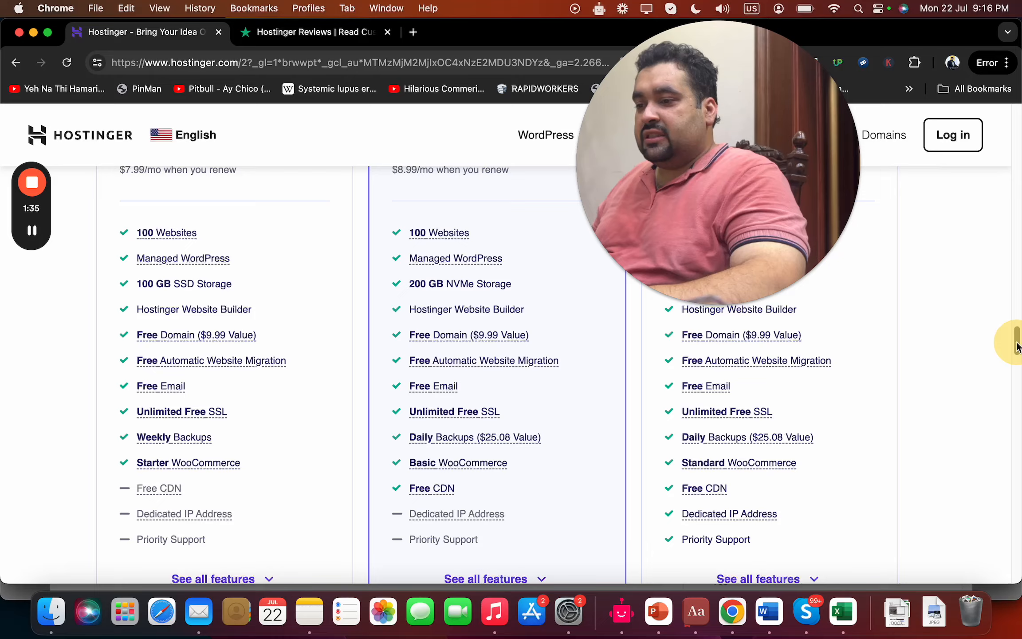
pyautogui.scroll(3)
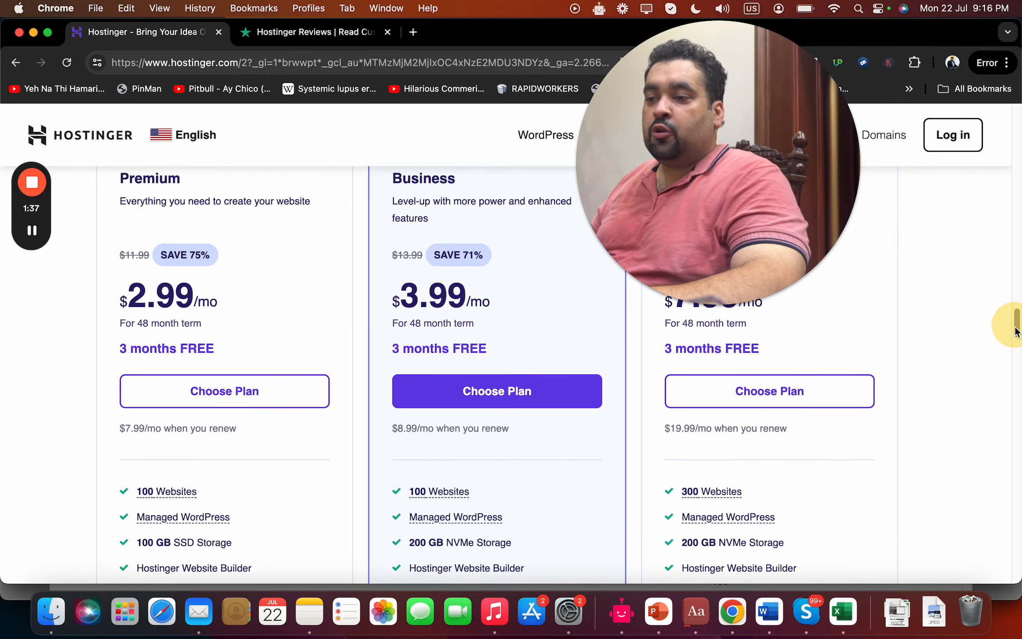
pyautogui.scroll(-3)
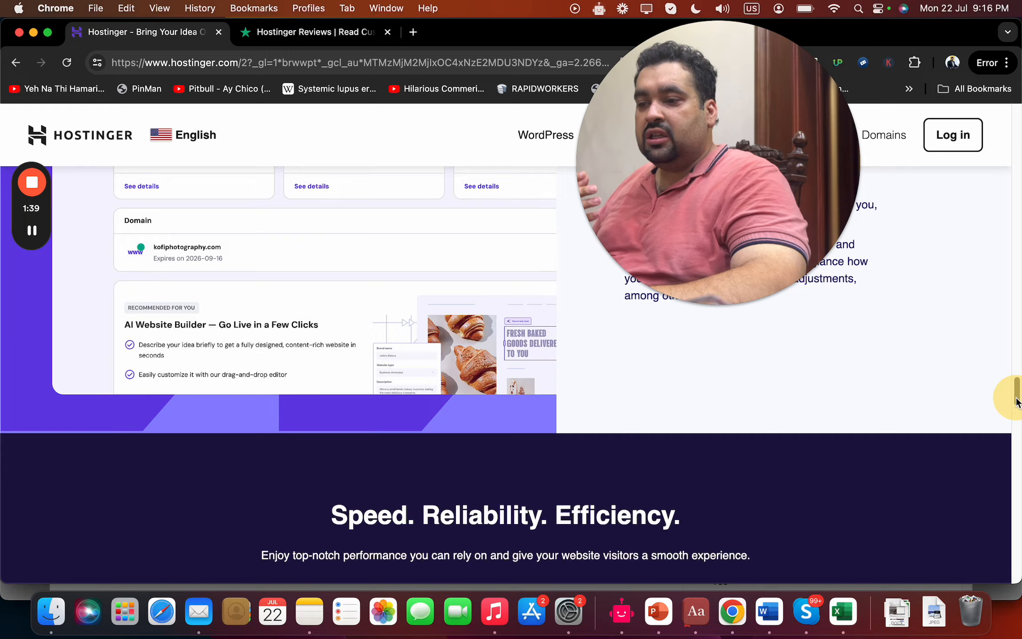
pyautogui.scroll(-3)
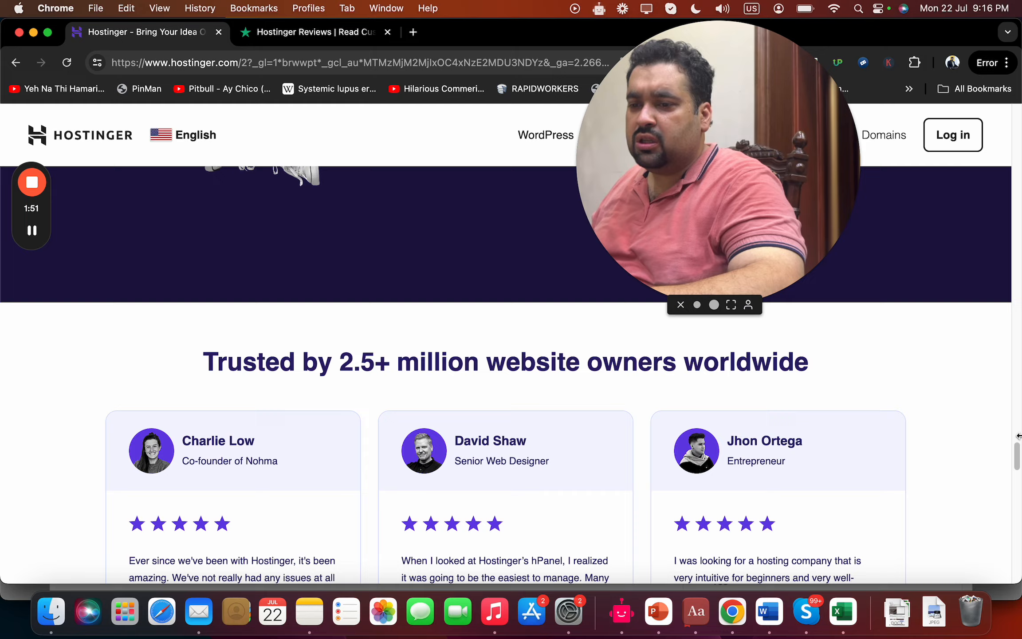
# Step: Scroll back to 'Pick your perfect plan' and view the Premium, Business and Cloud Startup feature lists
pyautogui.scroll(3)
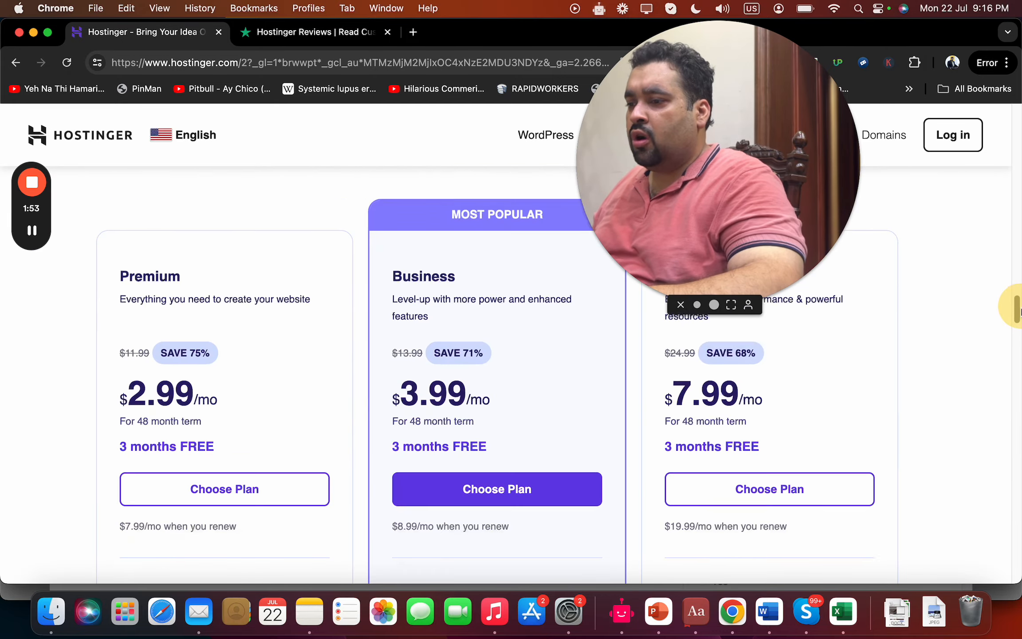
pyautogui.scroll(3)
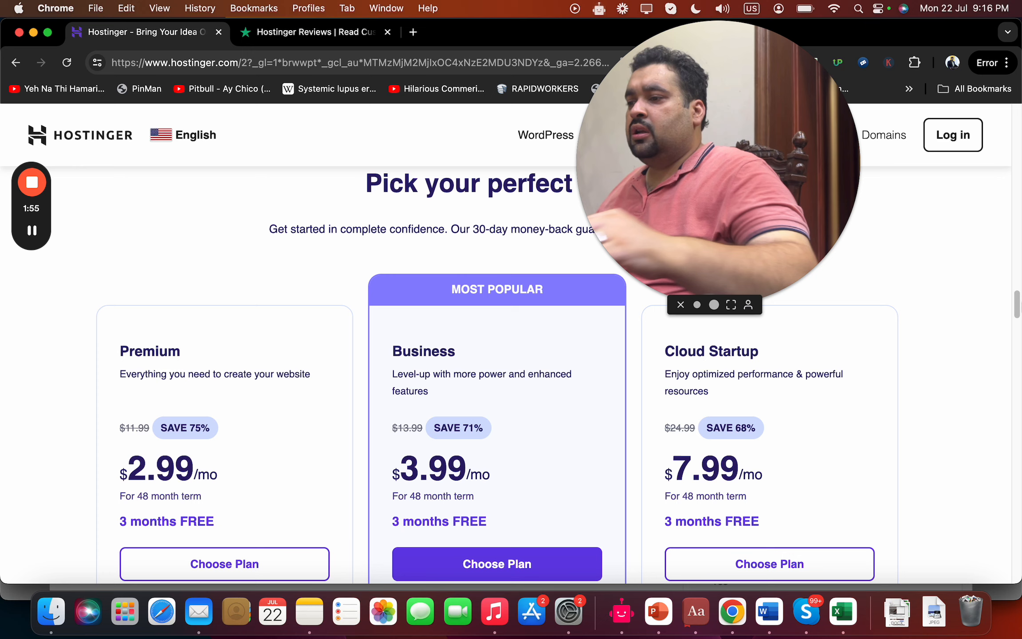
pyautogui.moveTo(294, 321)
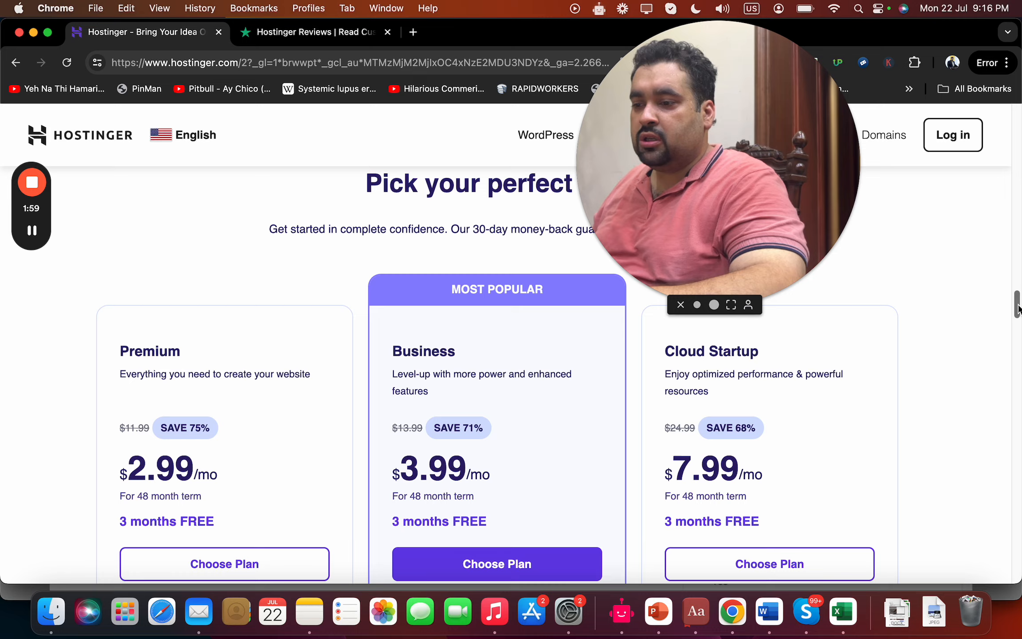
pyautogui.scroll(-3)
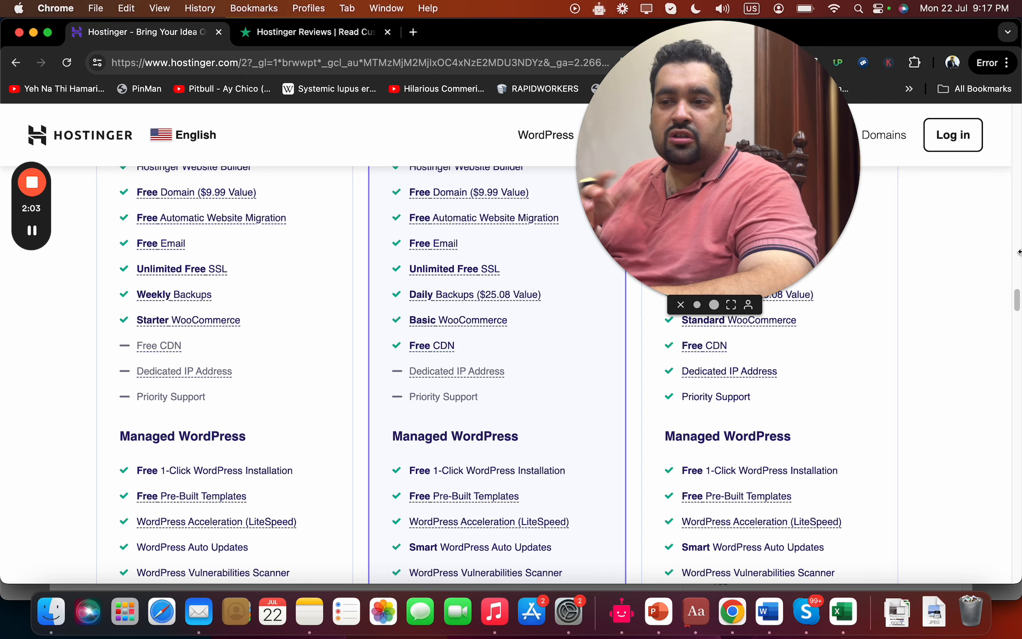
pyautogui.scroll(3)
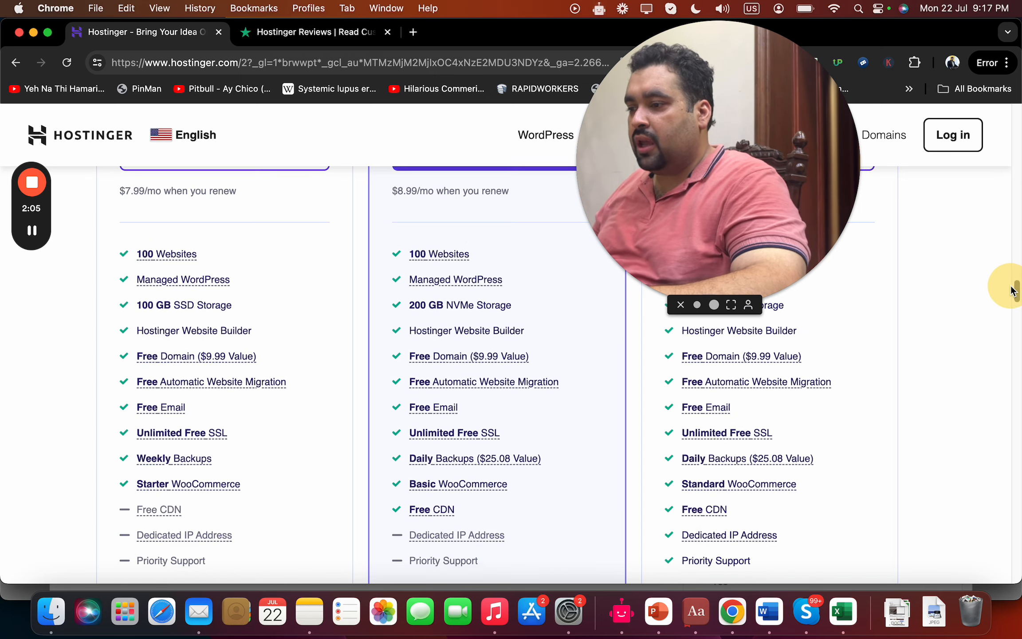
# Step: Review the plan comparison, then choose the Premium plan at $2.99/mo to go to checkout
pyautogui.scroll(-3)
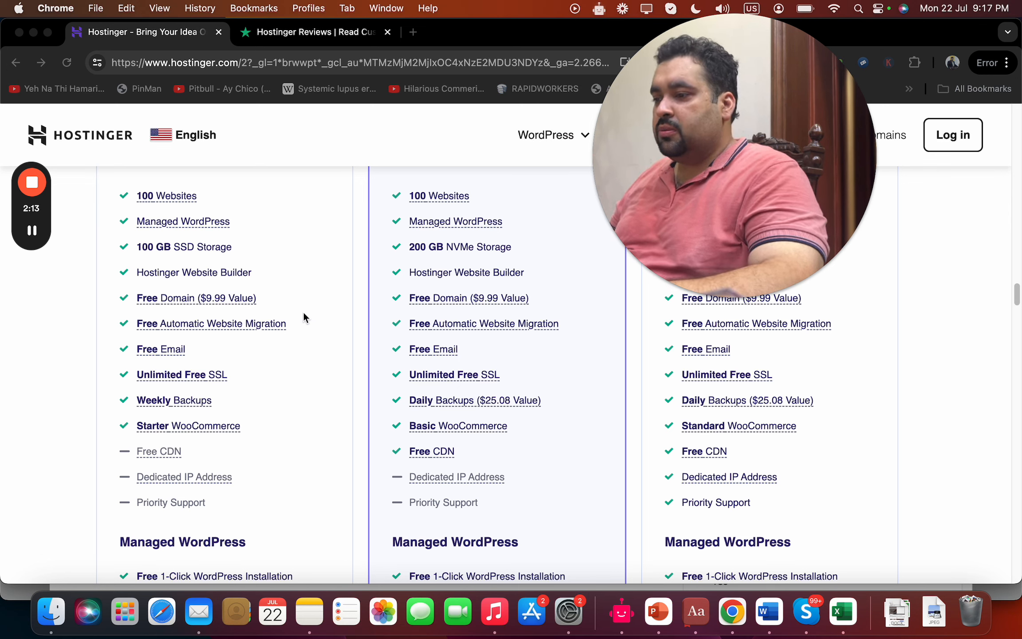
pyautogui.moveTo(174, 400)
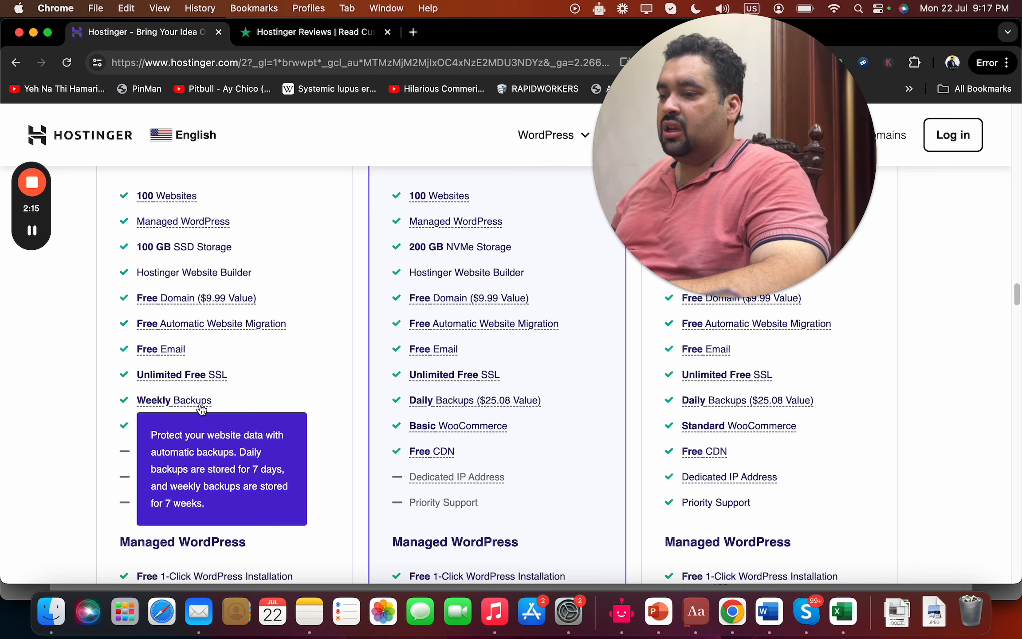
pyautogui.moveTo(725, 365)
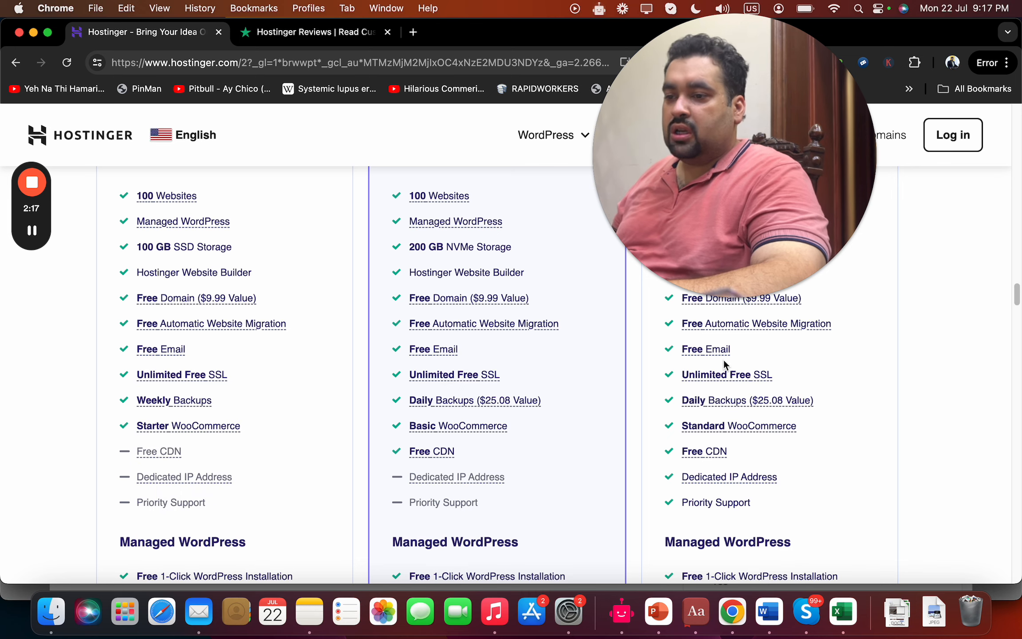
pyautogui.moveTo(714, 401)
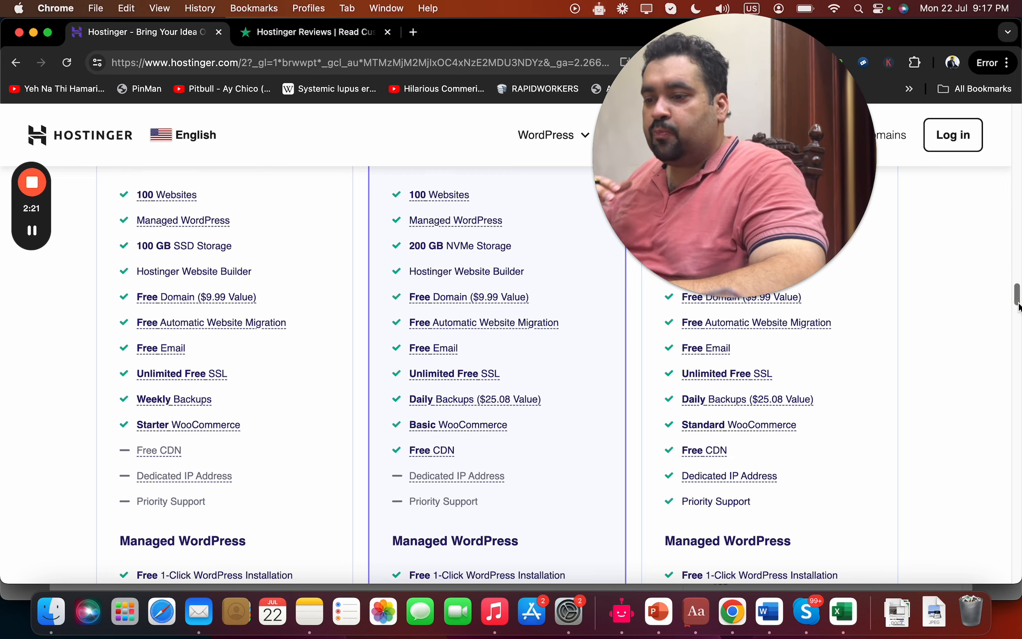
pyautogui.scroll(-3)
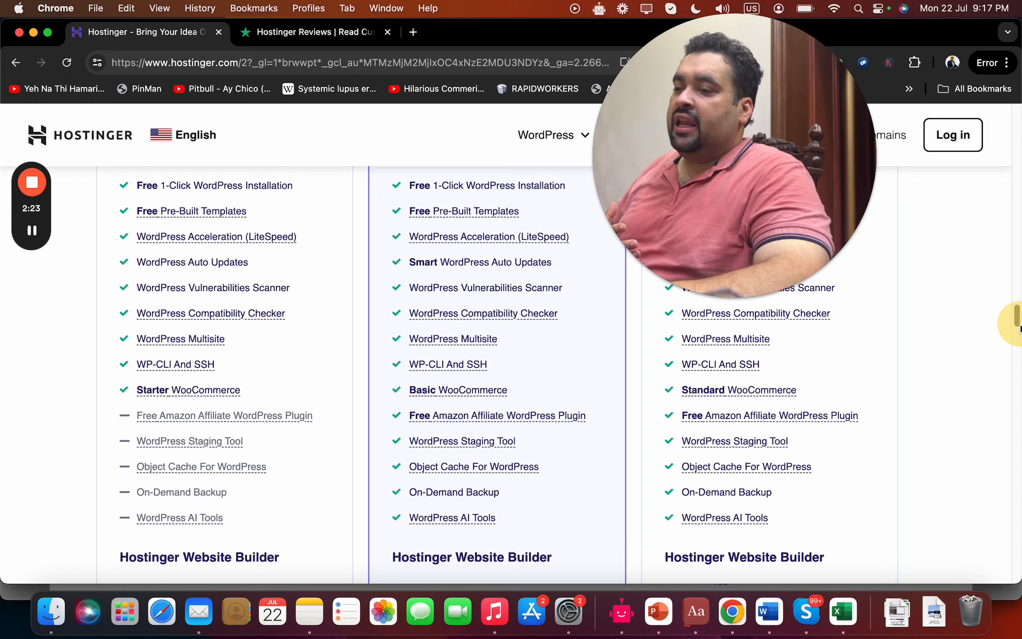
pyautogui.scroll(-3)
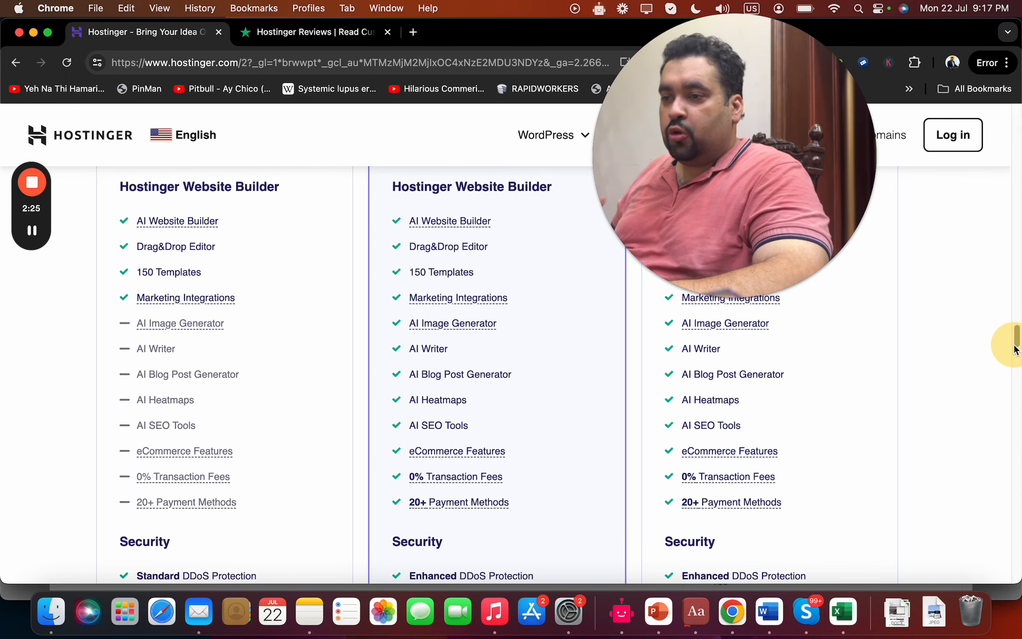
pyautogui.scroll(-3)
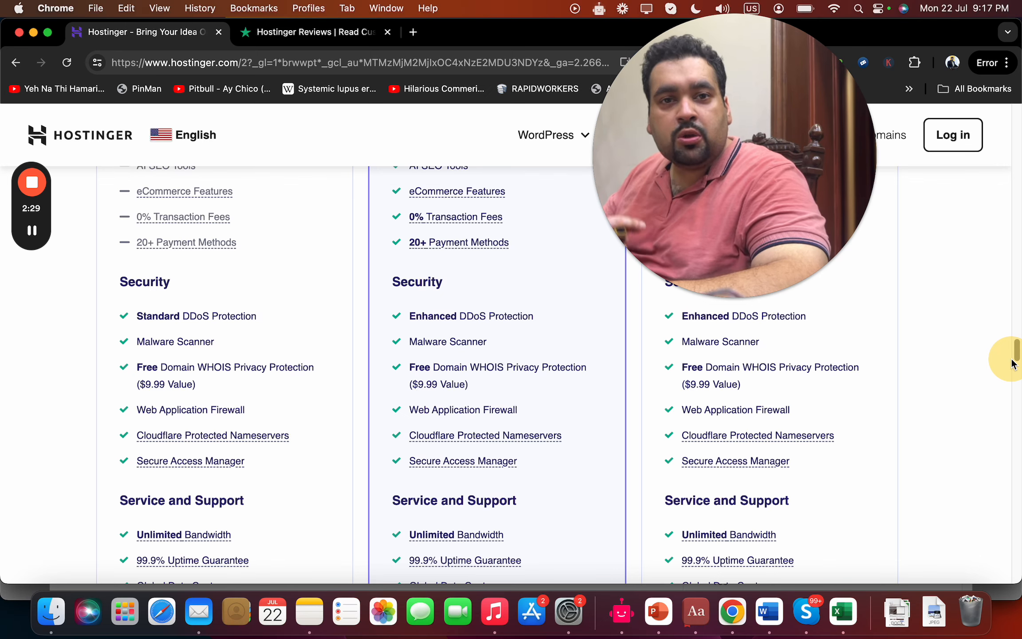
pyautogui.scroll(3)
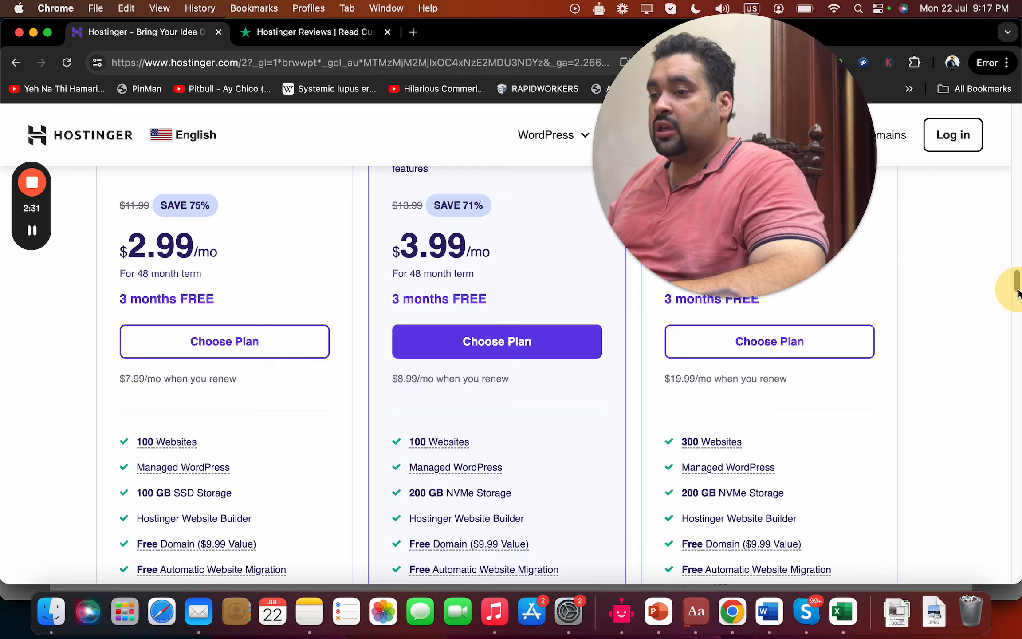
pyautogui.scroll(3)
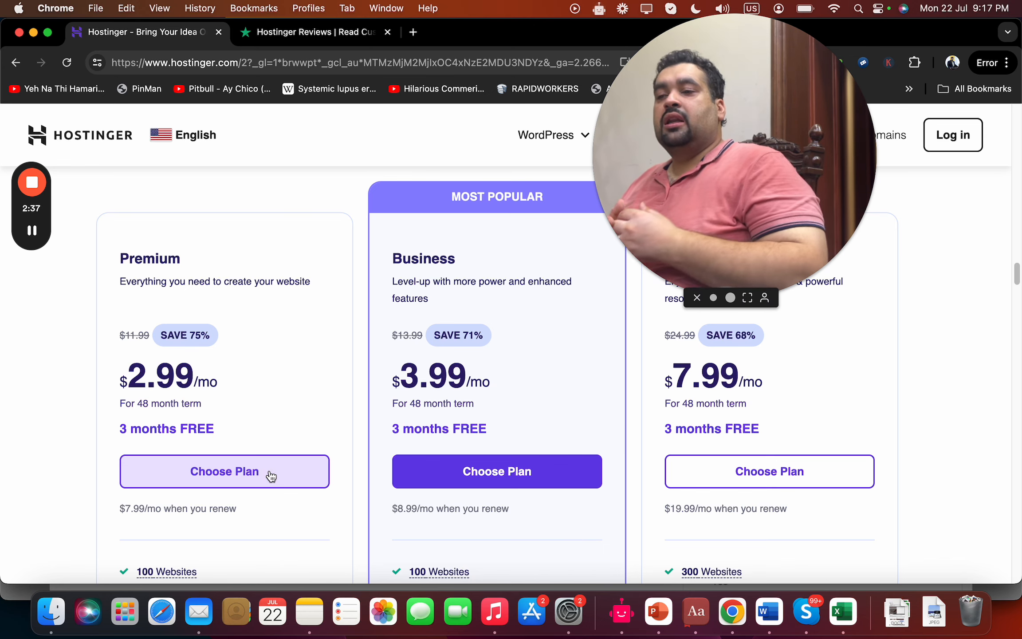
pyautogui.click(224, 471)
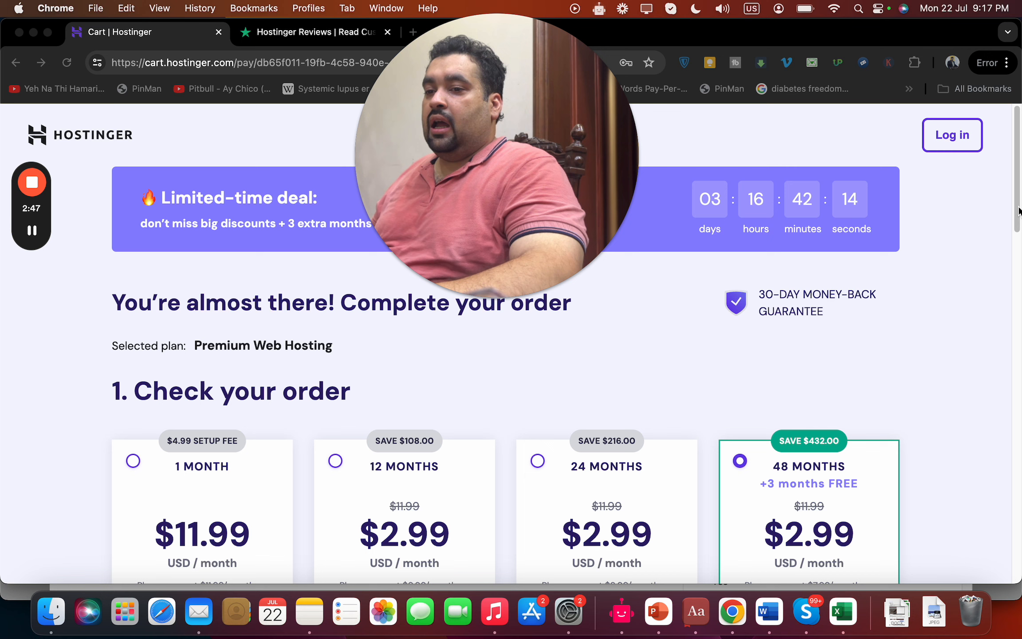
# Step: Scroll down the cart with 48 months selected to the Create your account section
pyautogui.scroll(-3)
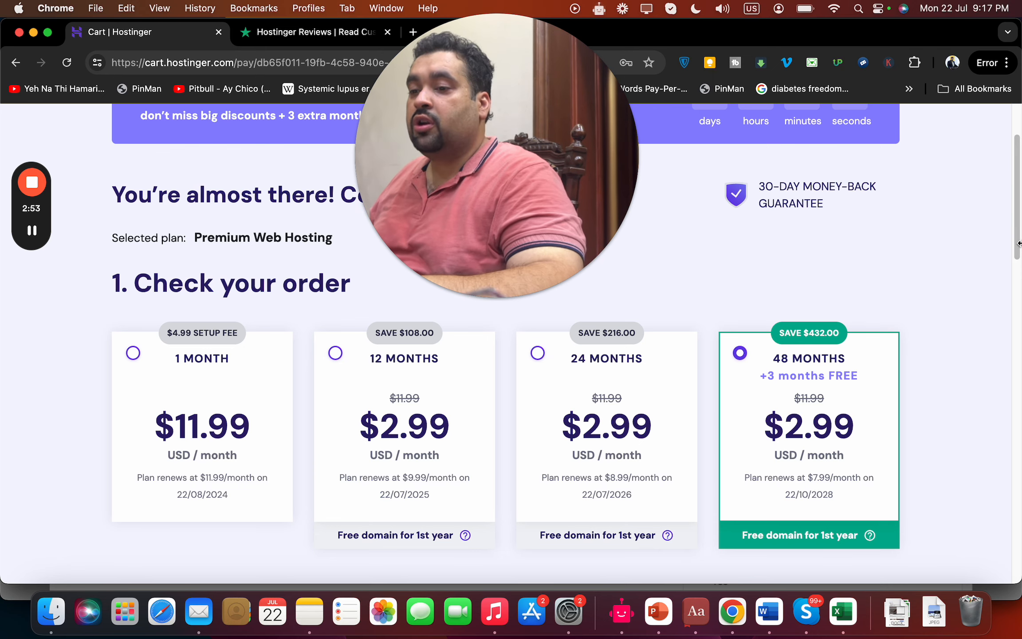
pyautogui.moveTo(898, 362)
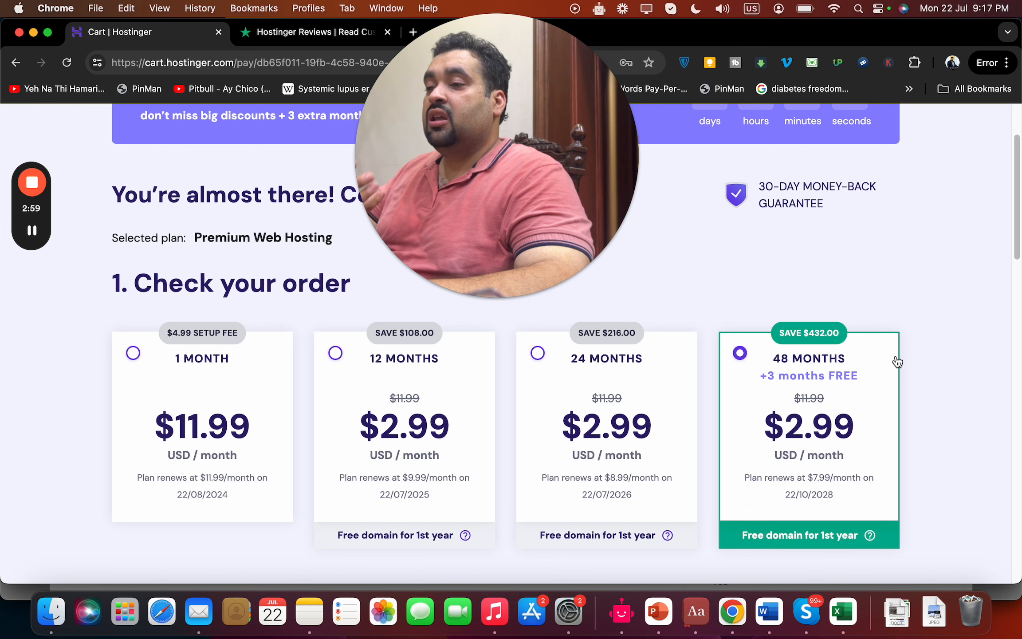
pyautogui.scroll(-3)
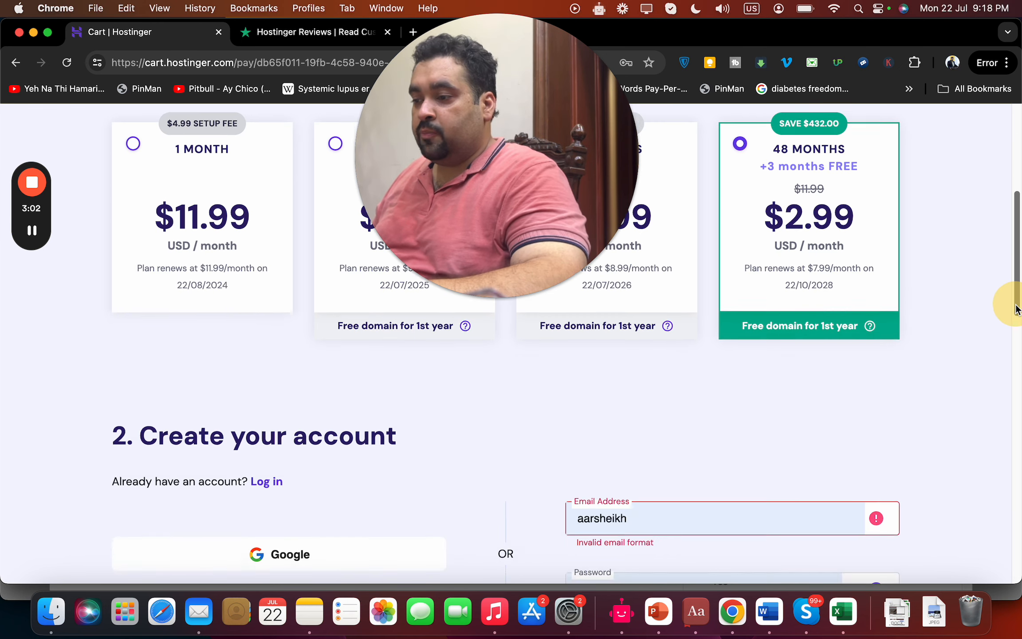
pyautogui.scroll(-3)
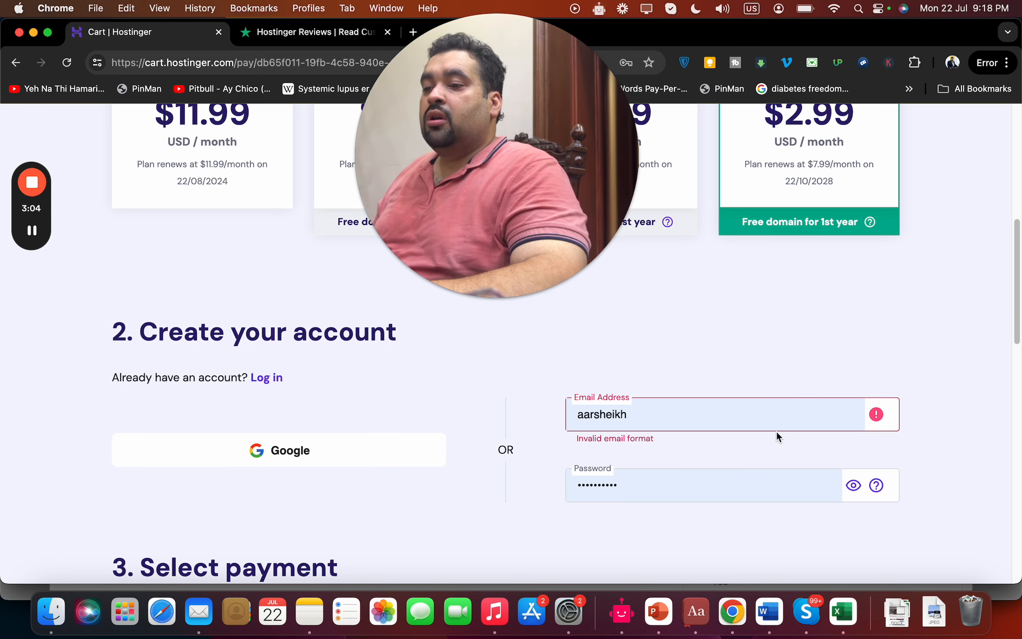
pyautogui.moveTo(769, 416)
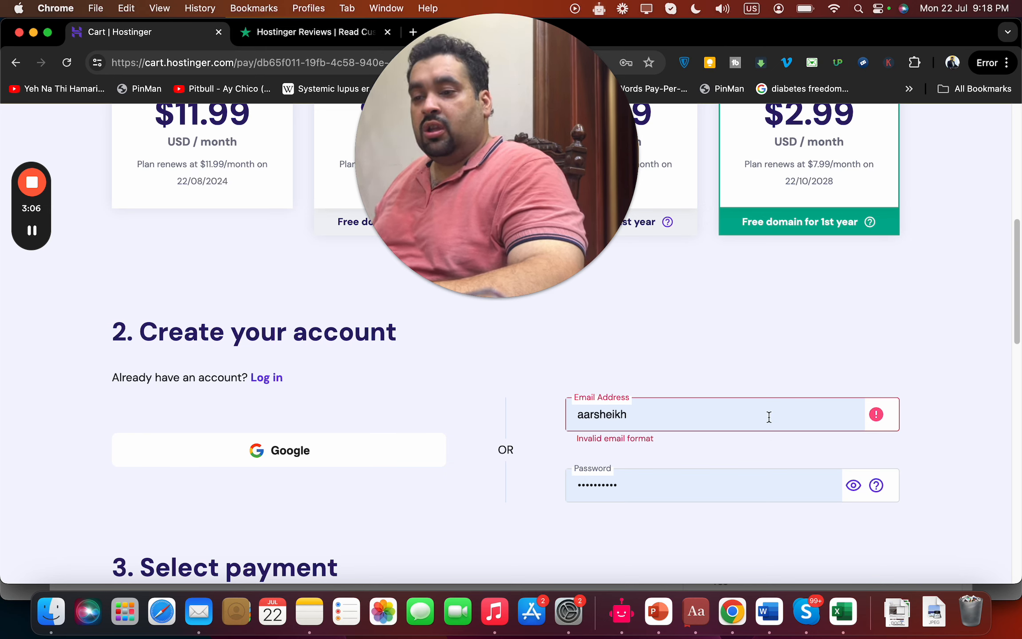
pyautogui.moveTo(526, 423)
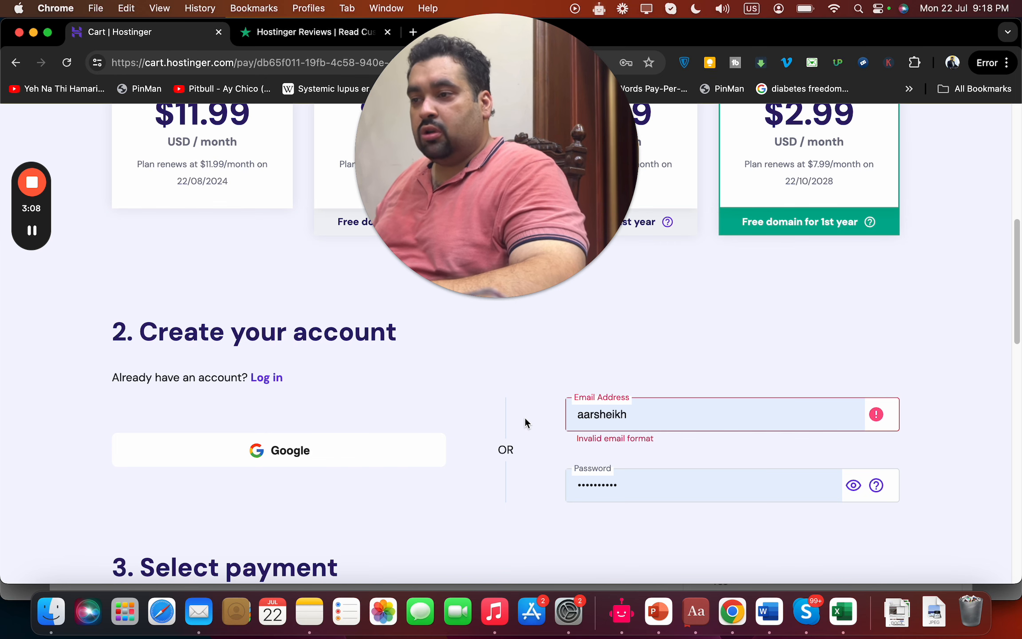
pyautogui.scroll(-3)
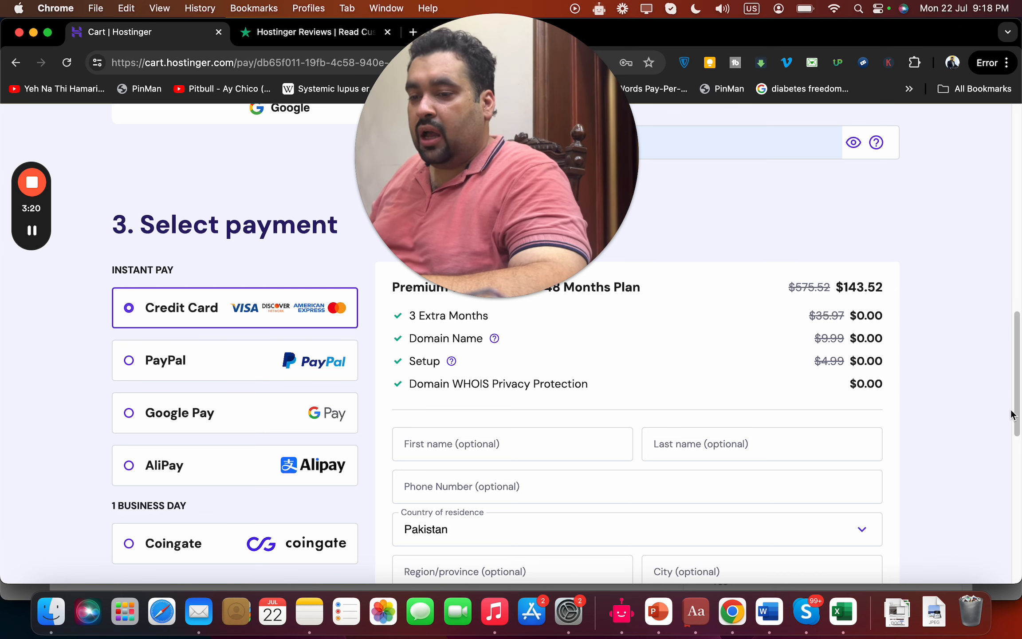
pyautogui.scroll(-3)
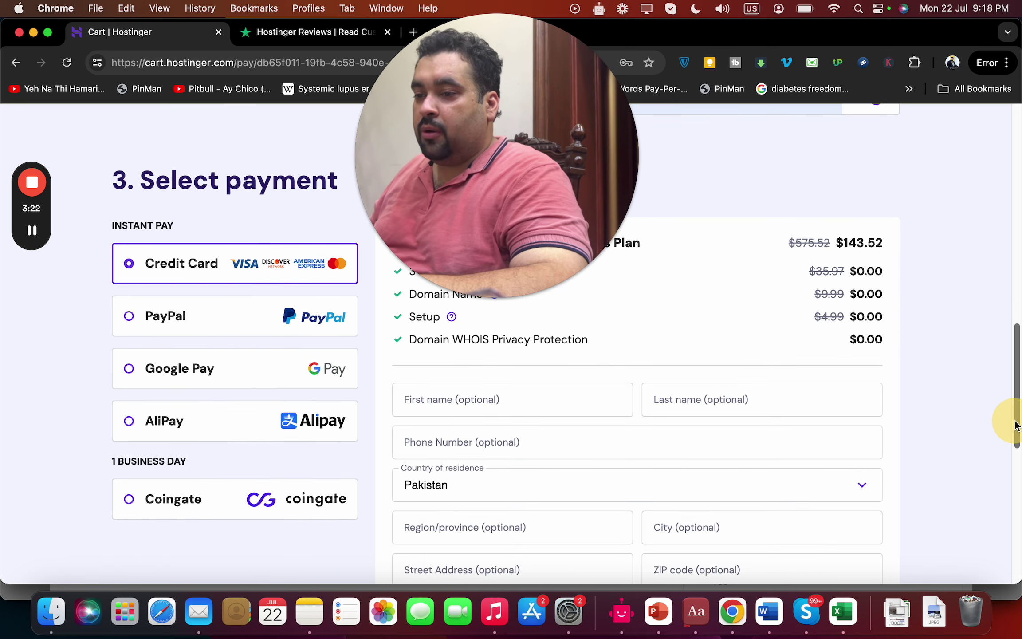
pyautogui.scroll(-3)
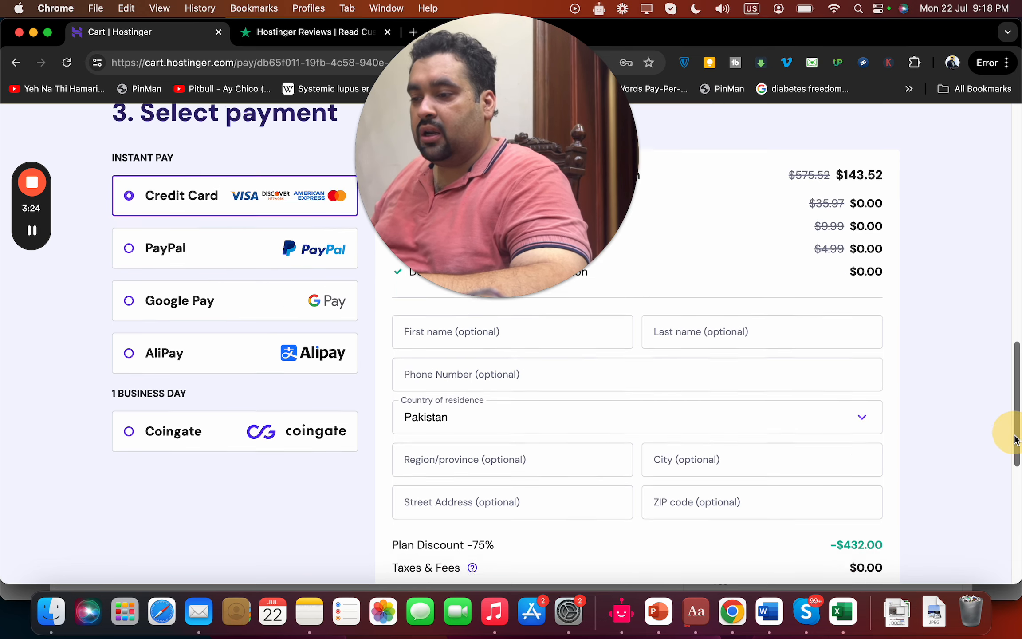
pyautogui.scroll(-3)
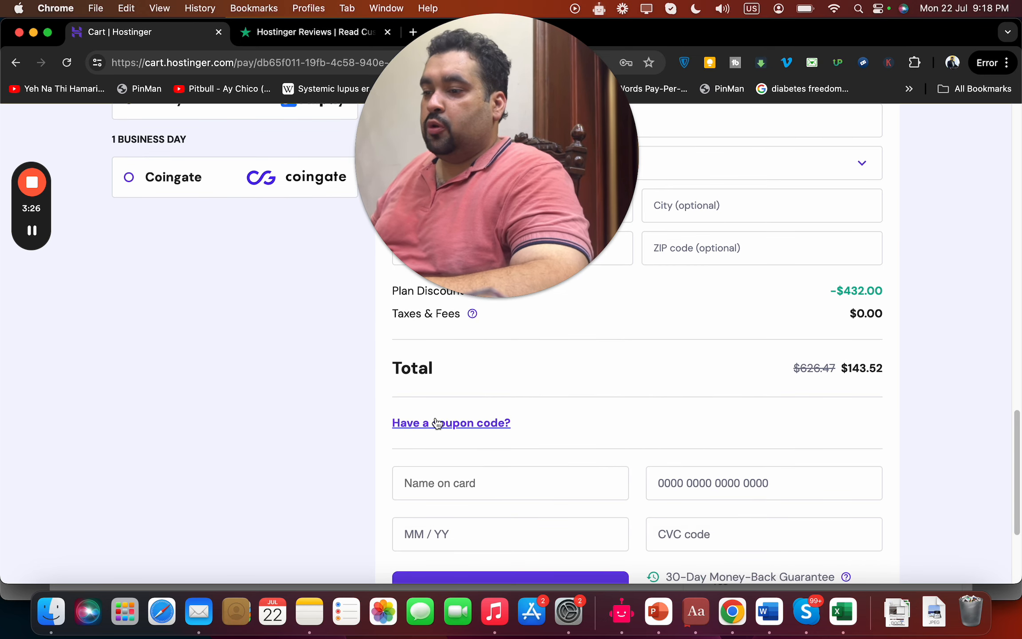
# Step: Apply the ALIRAZAMARKETING coupon, dropping the total to $129.17, then remove it again
pyautogui.click(450, 422)
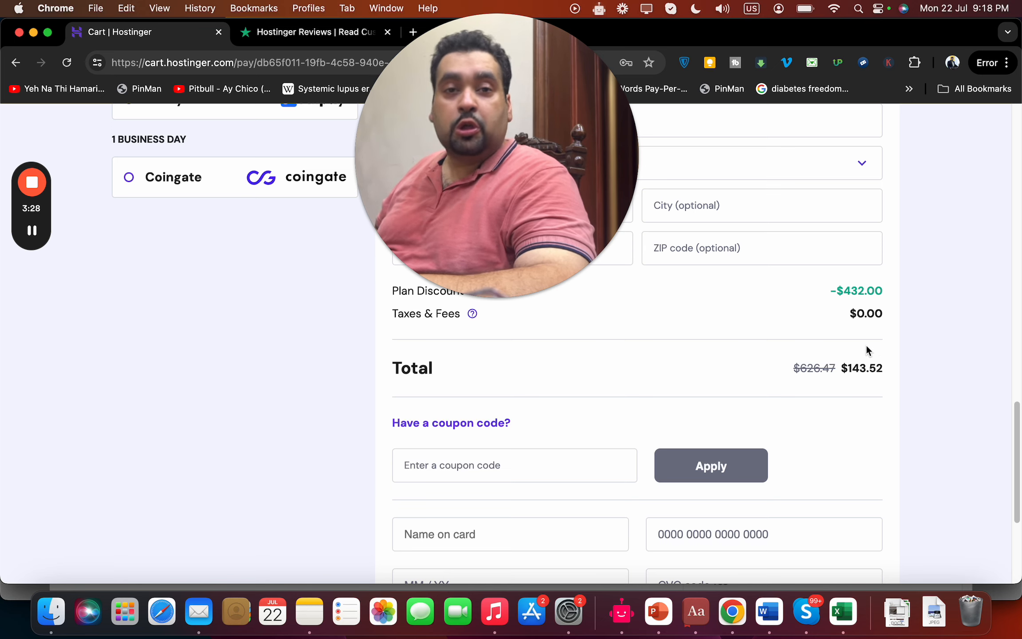
pyautogui.click(514, 465)
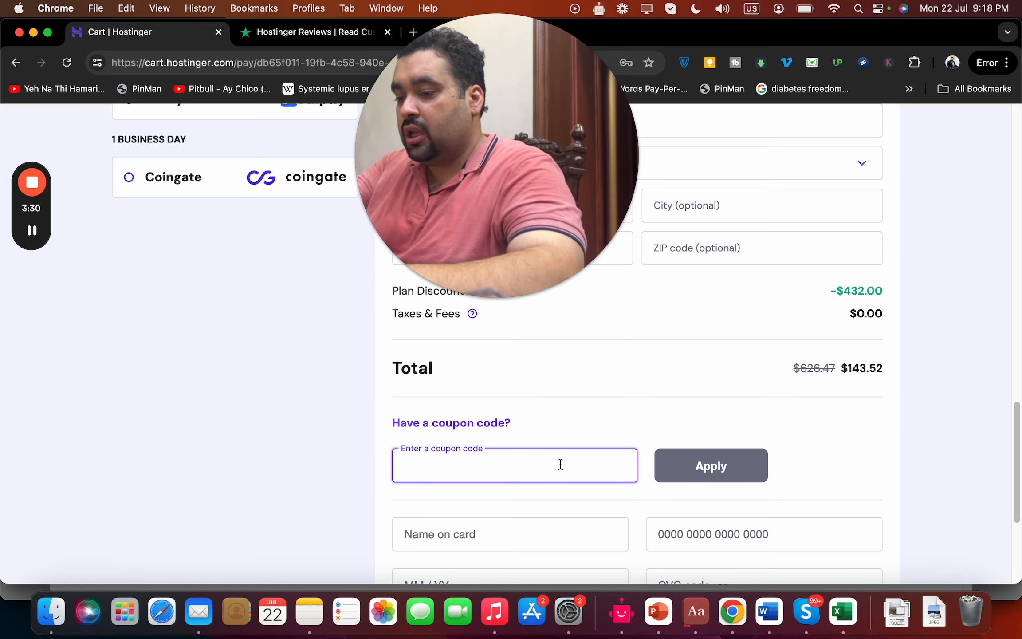
pyautogui.write('ALIRAZAMA')
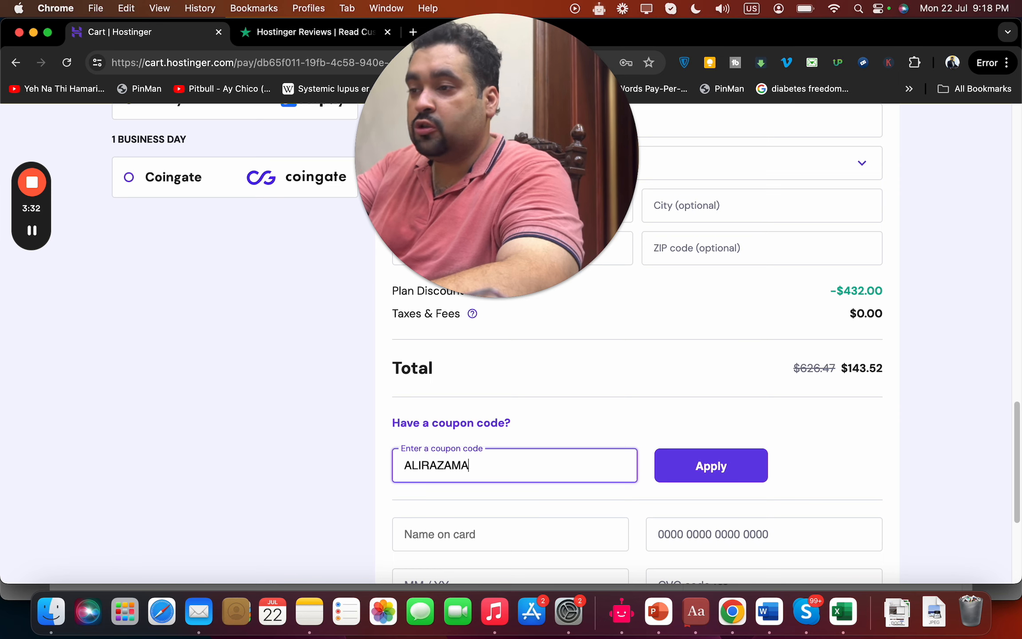
pyautogui.write('RKETING')
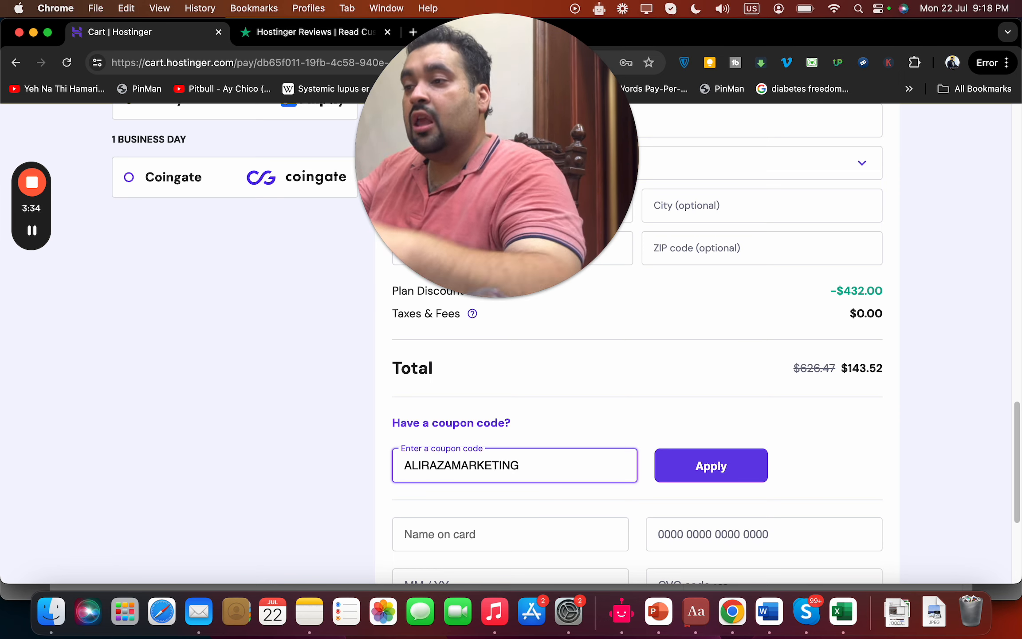
pyautogui.click(711, 465)
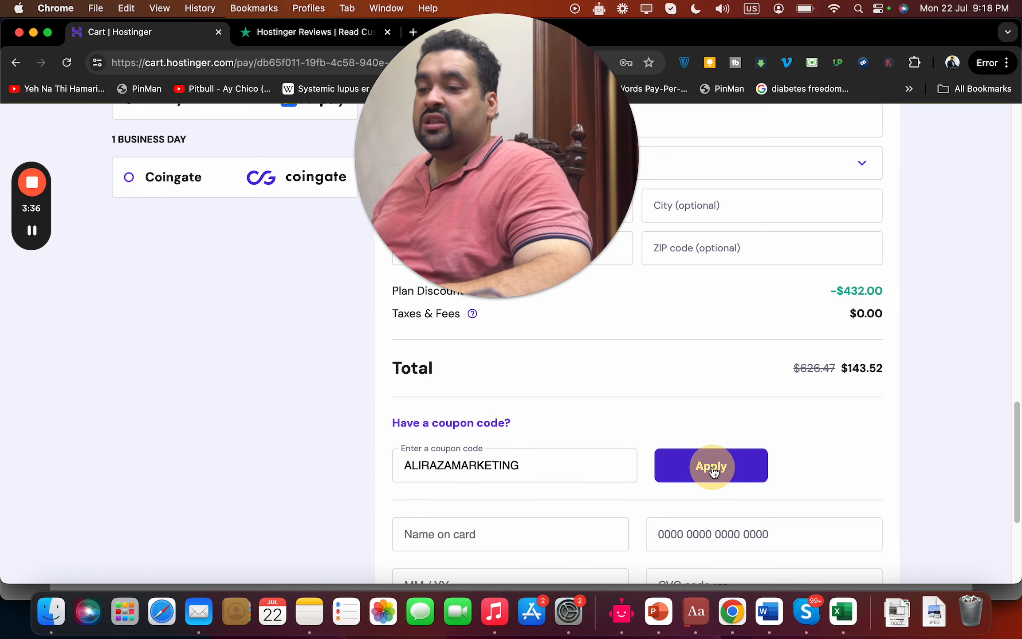
pyautogui.click(711, 466)
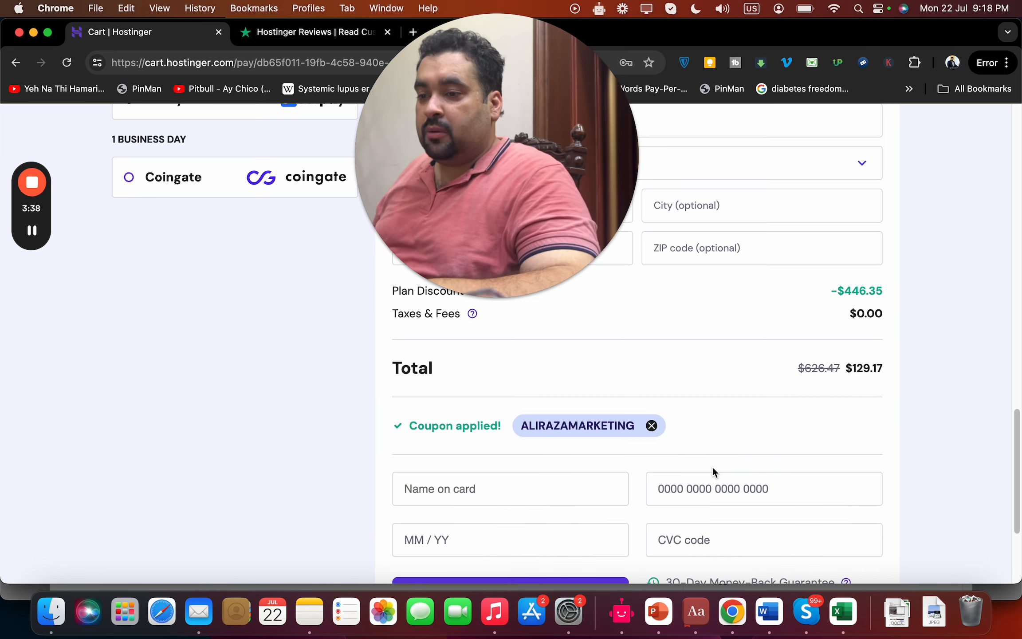
pyautogui.moveTo(854, 338)
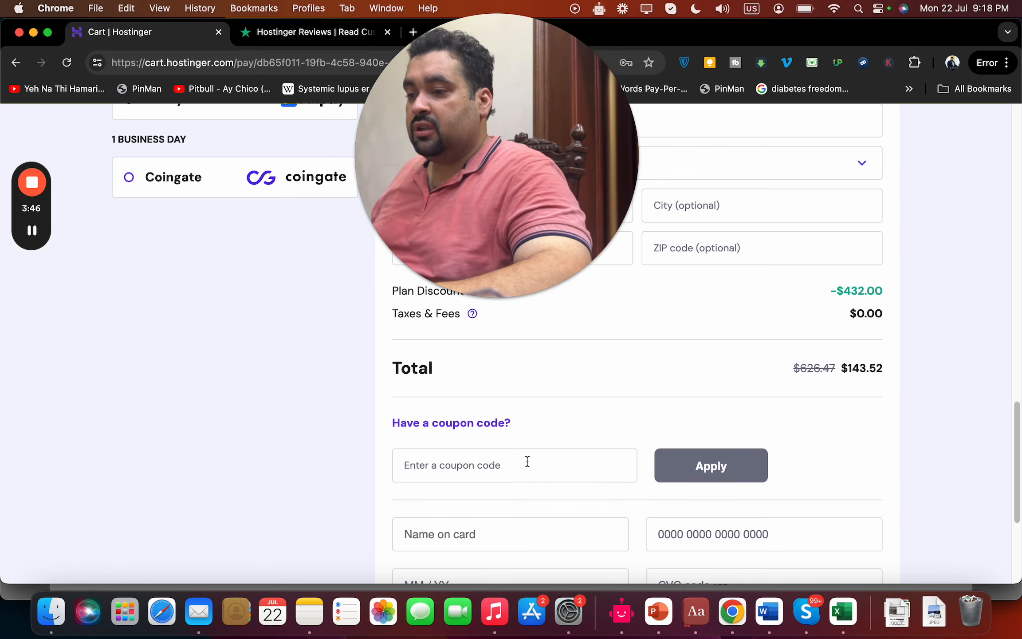
# Step: Apply the HI10 coupon so the order total falls to $129.17
pyautogui.write('HI10')
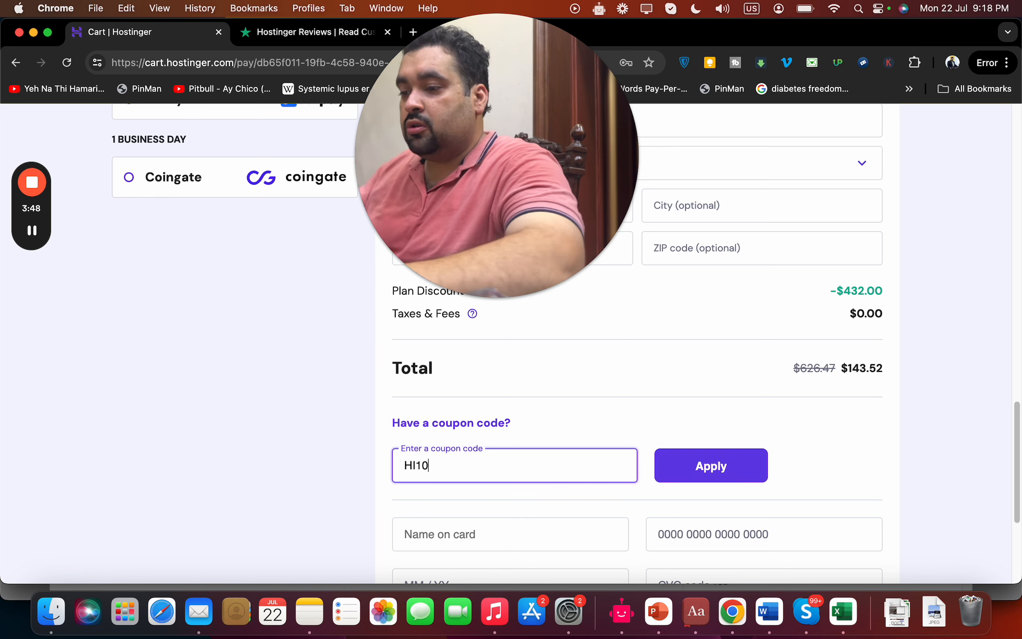
pyautogui.click(710, 465)
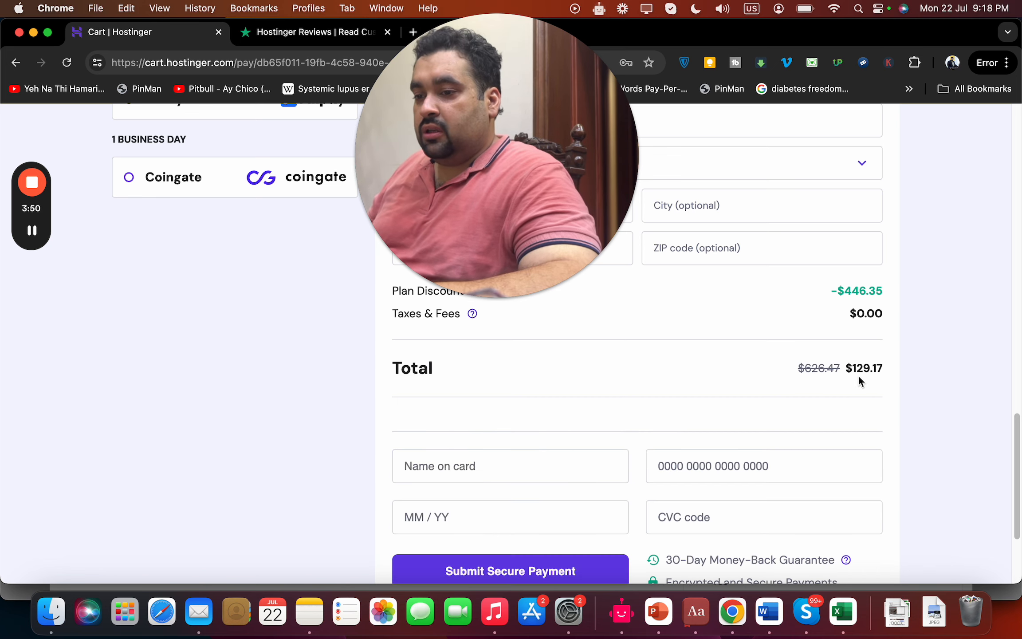